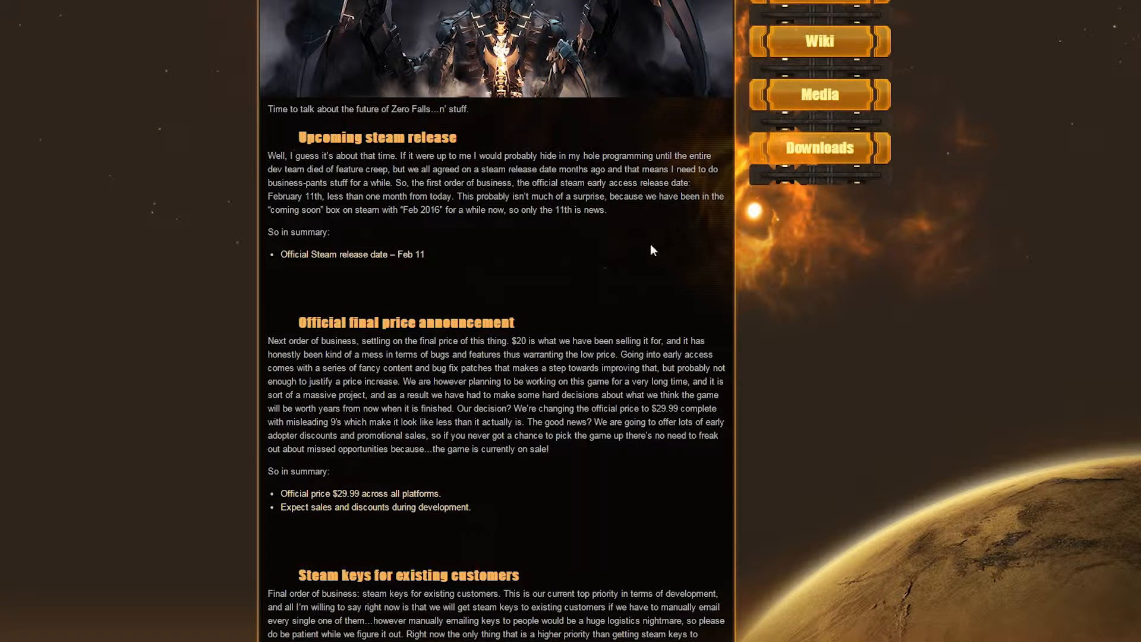
pyautogui.moveTo(846, 219)
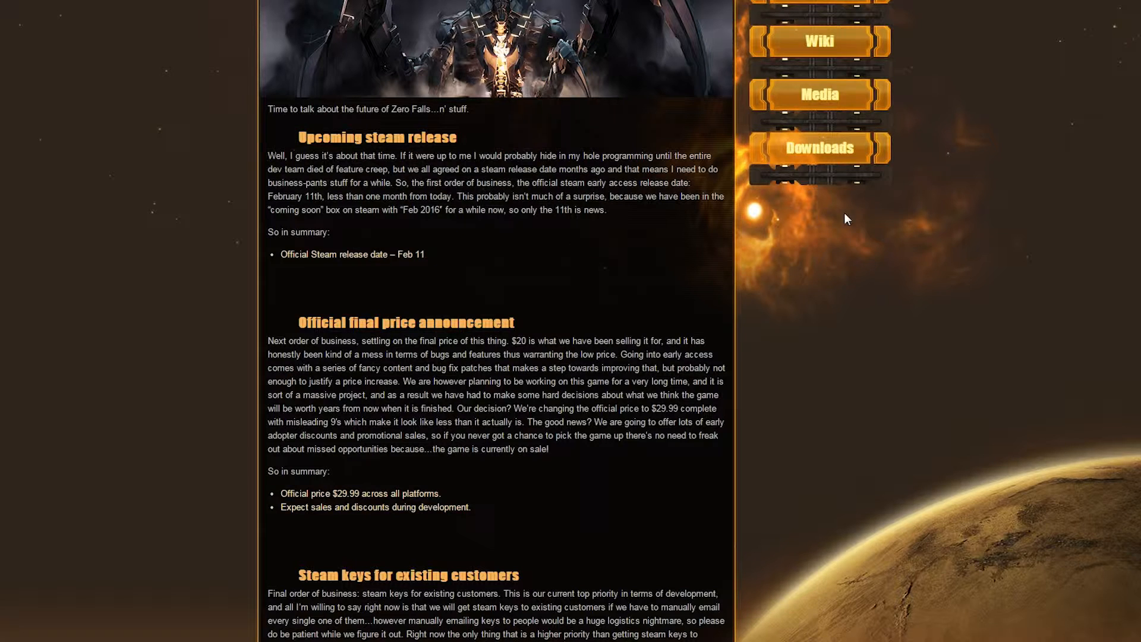
# - Scroll down the store page past the Early Access notes to About This Game
pyautogui.scroll(-3)
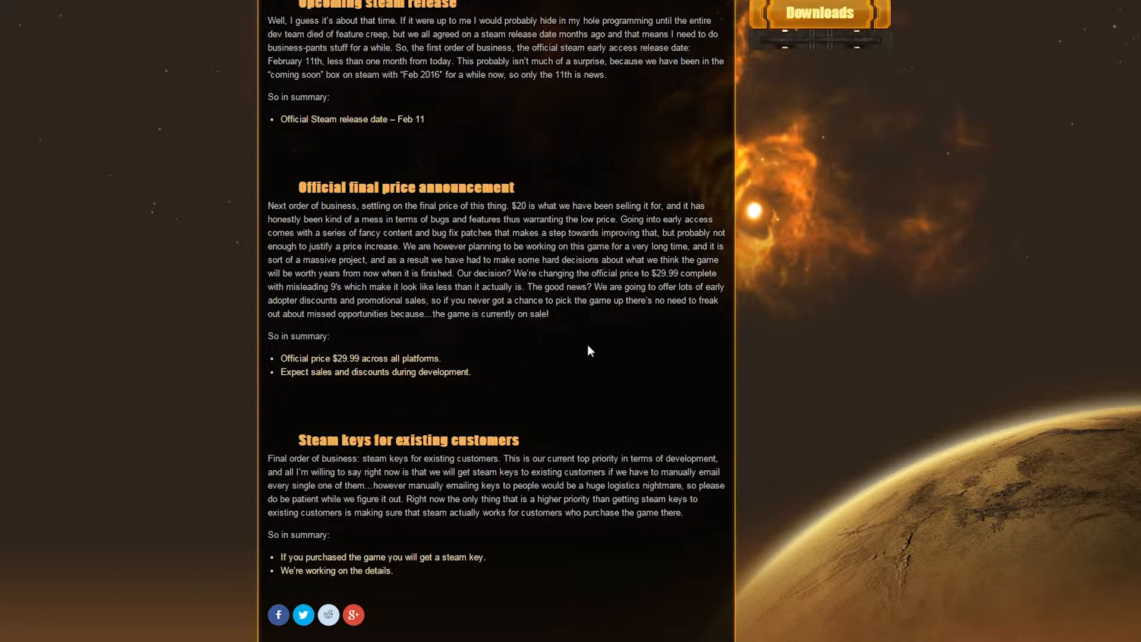
pyautogui.moveTo(509, 370)
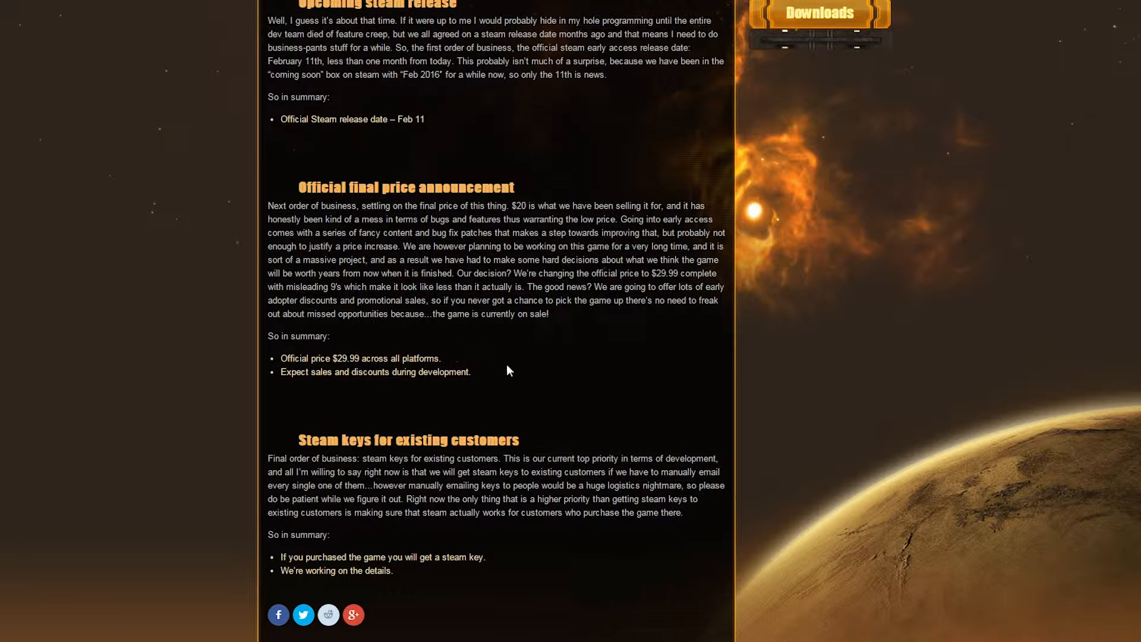
pyautogui.moveTo(560, 192)
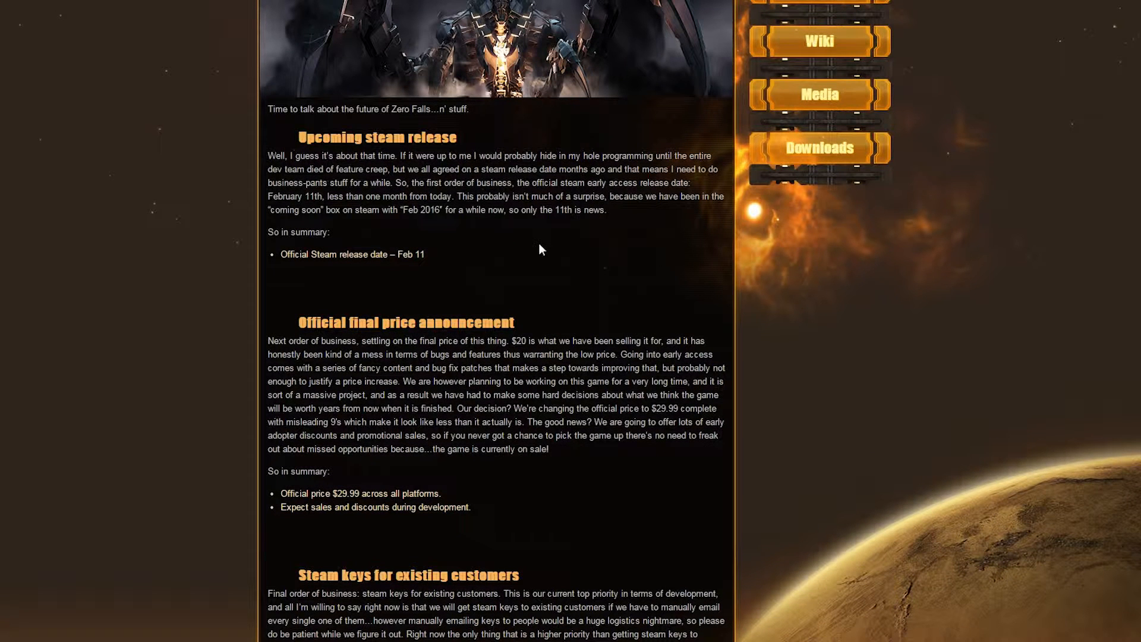
pyautogui.moveTo(557, 210)
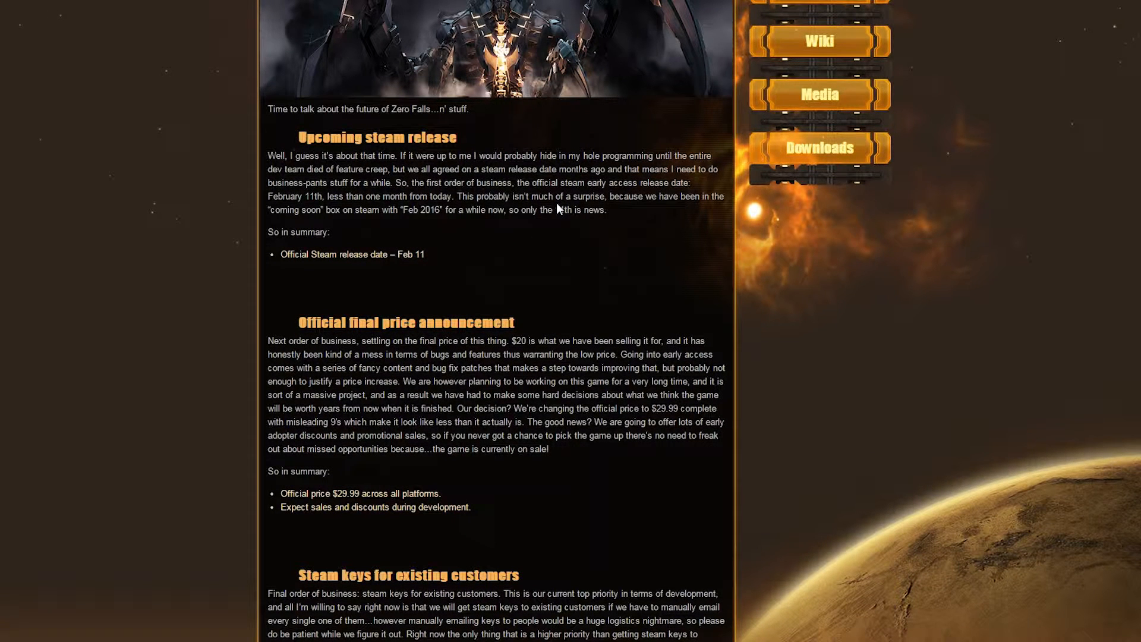
pyautogui.moveTo(548, 236)
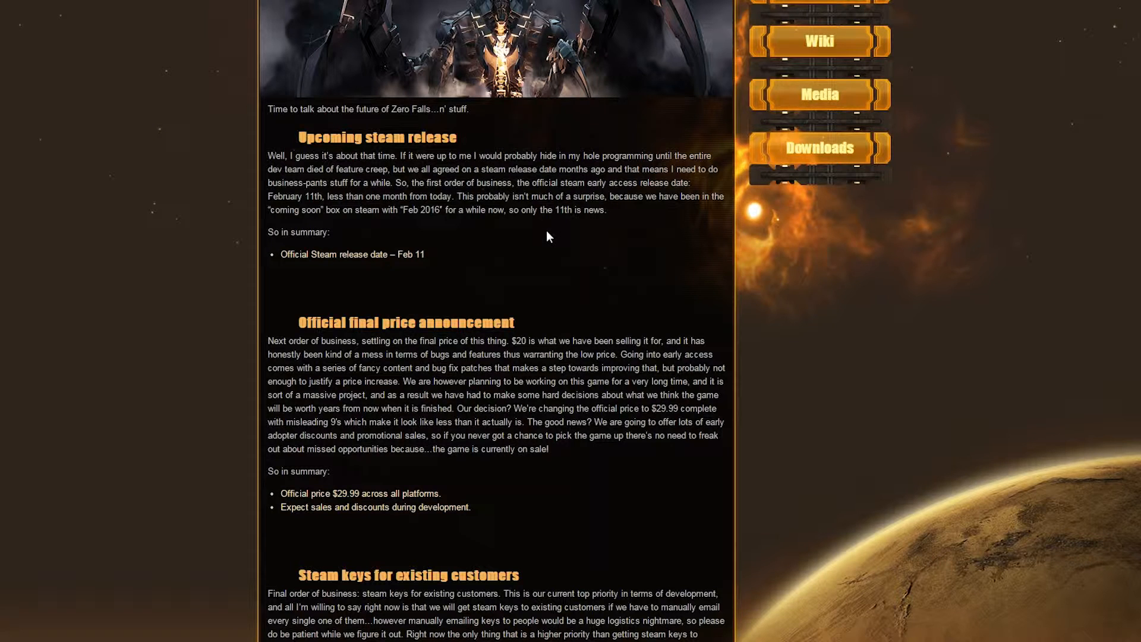
pyautogui.scroll(-3)
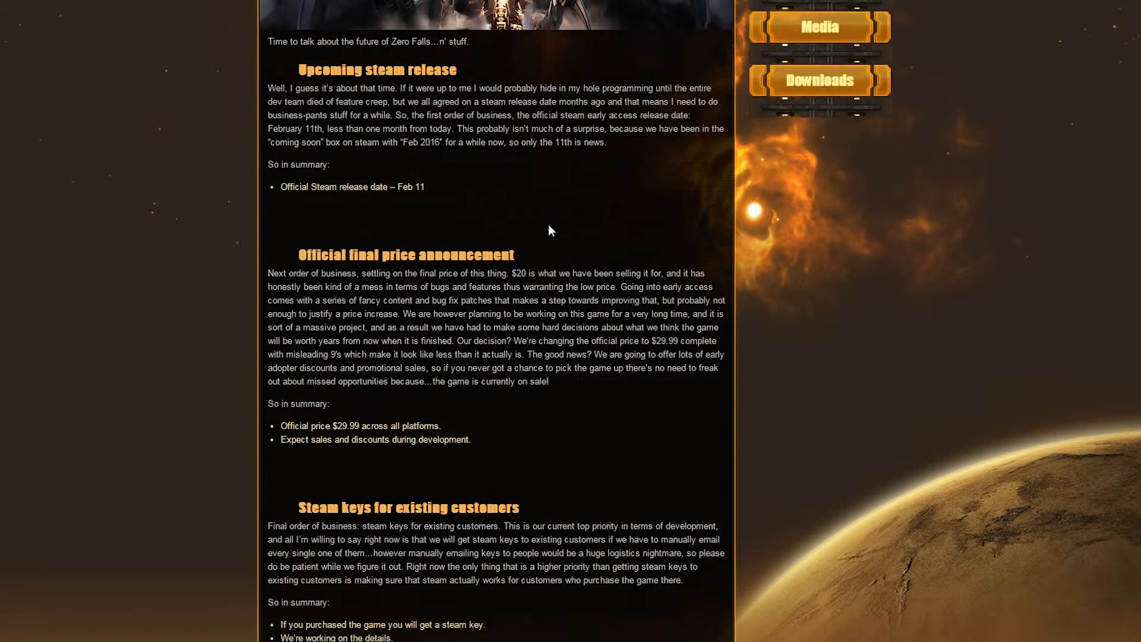
pyautogui.scroll(-3)
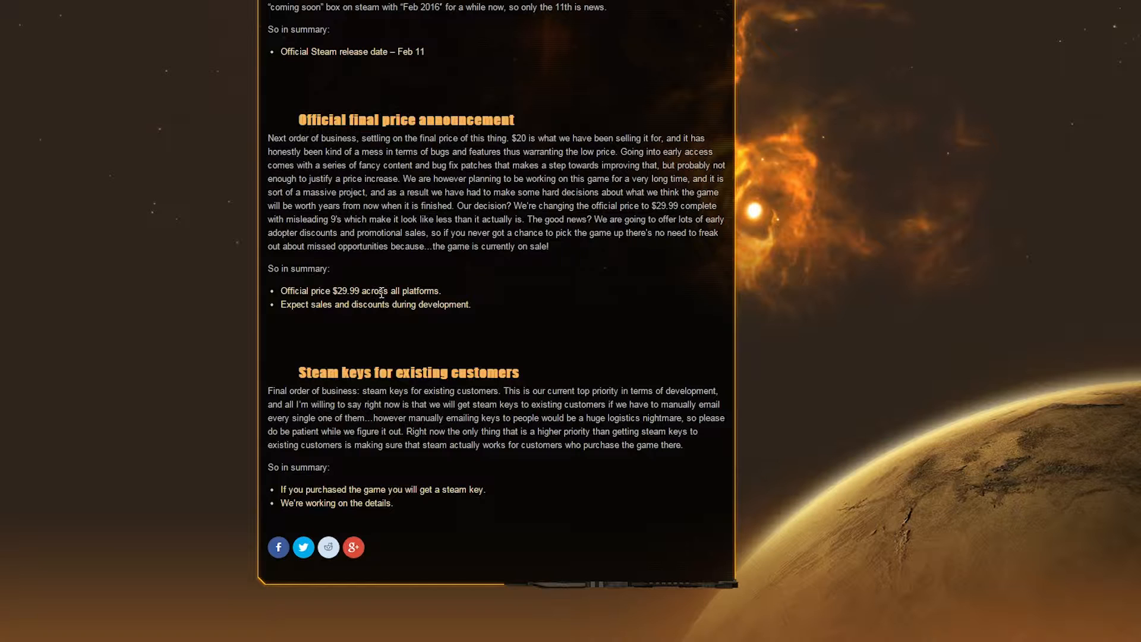
pyautogui.moveTo(465, 304)
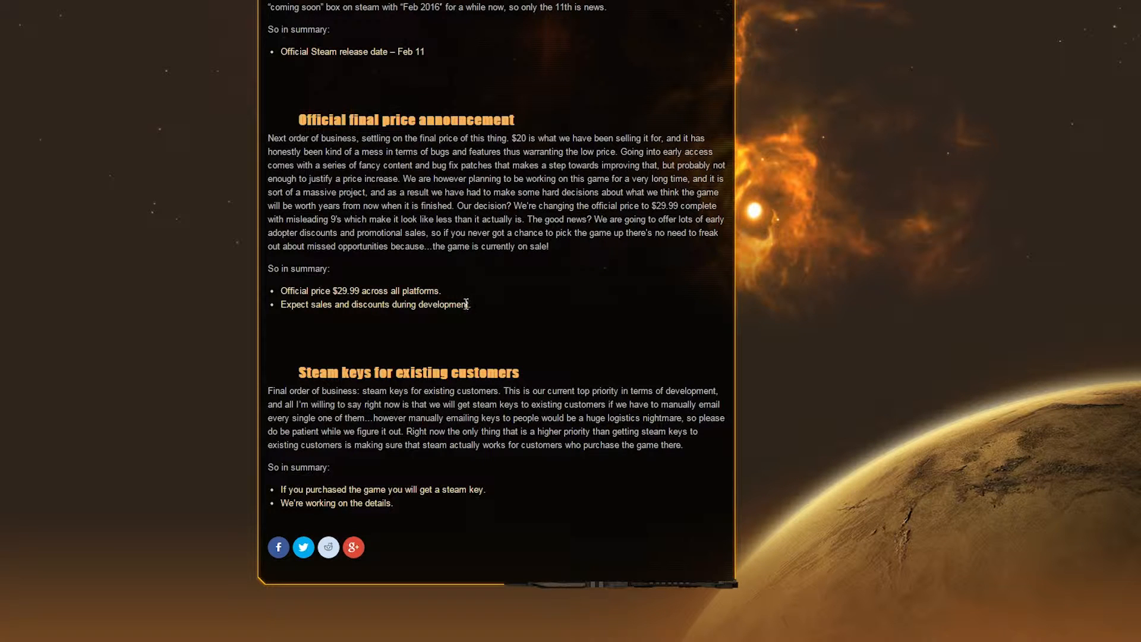
pyautogui.moveTo(490, 302)
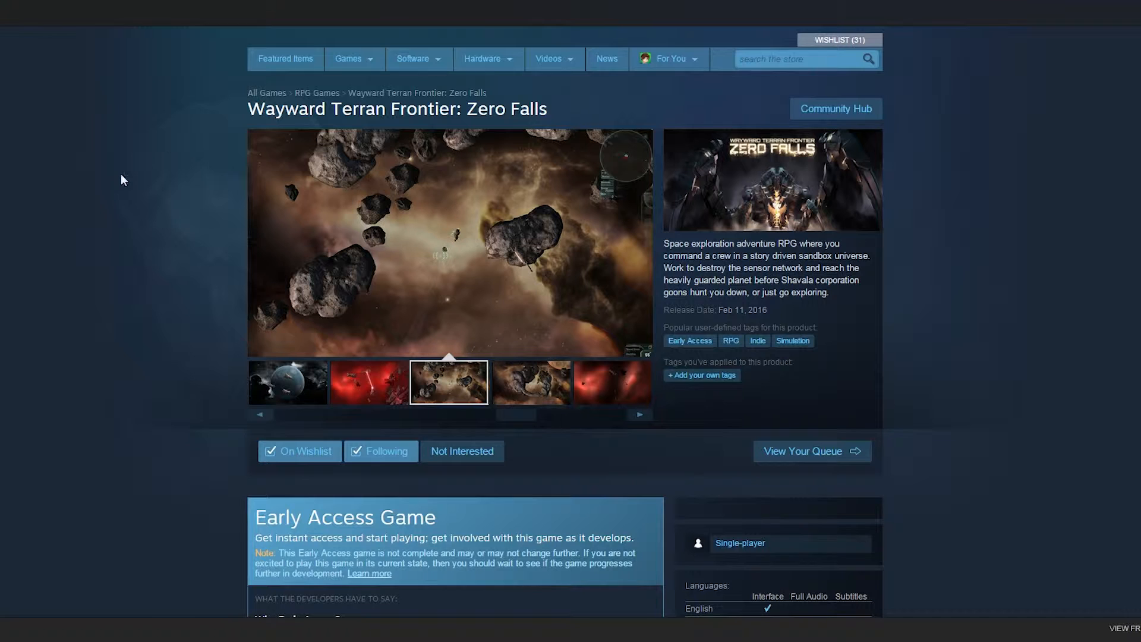
pyautogui.scroll(-3)
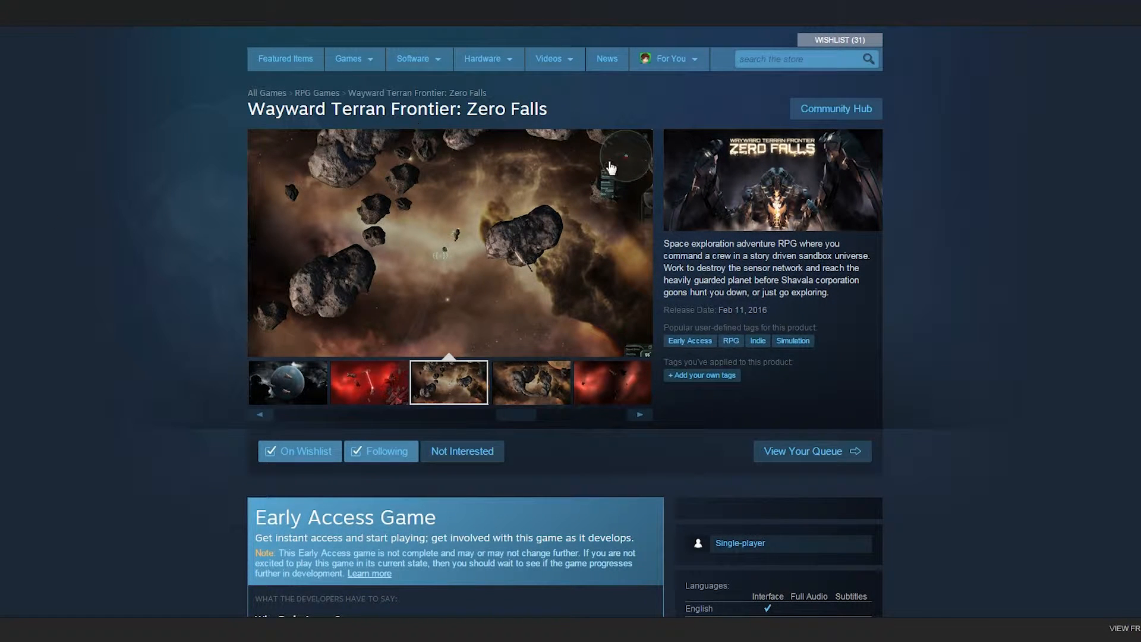
pyautogui.scroll(-3)
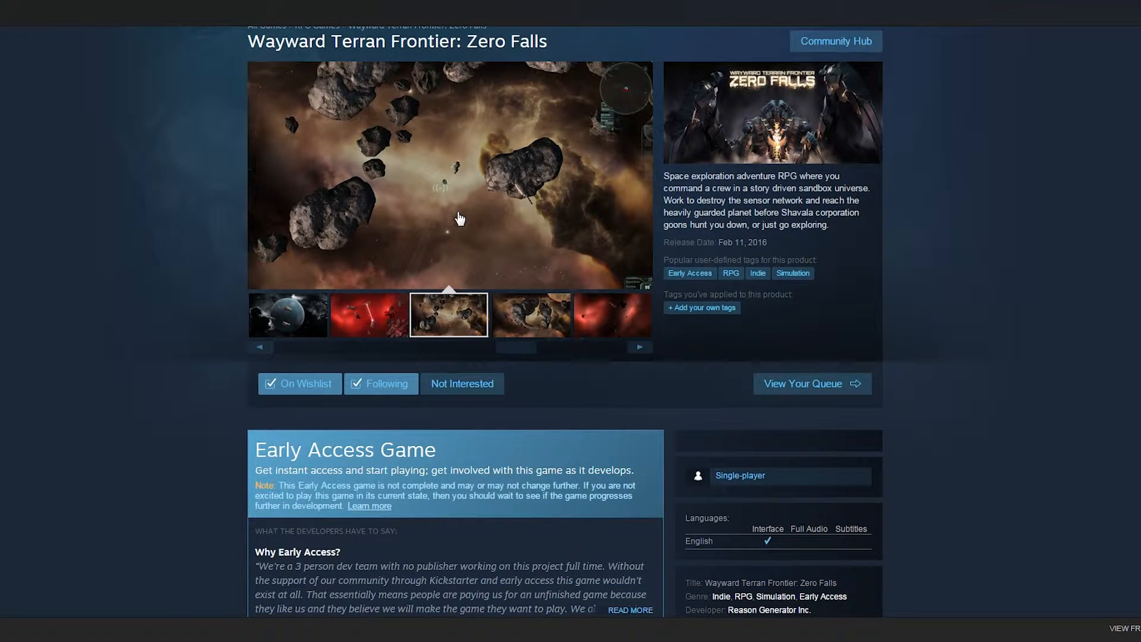
pyautogui.scroll(-3)
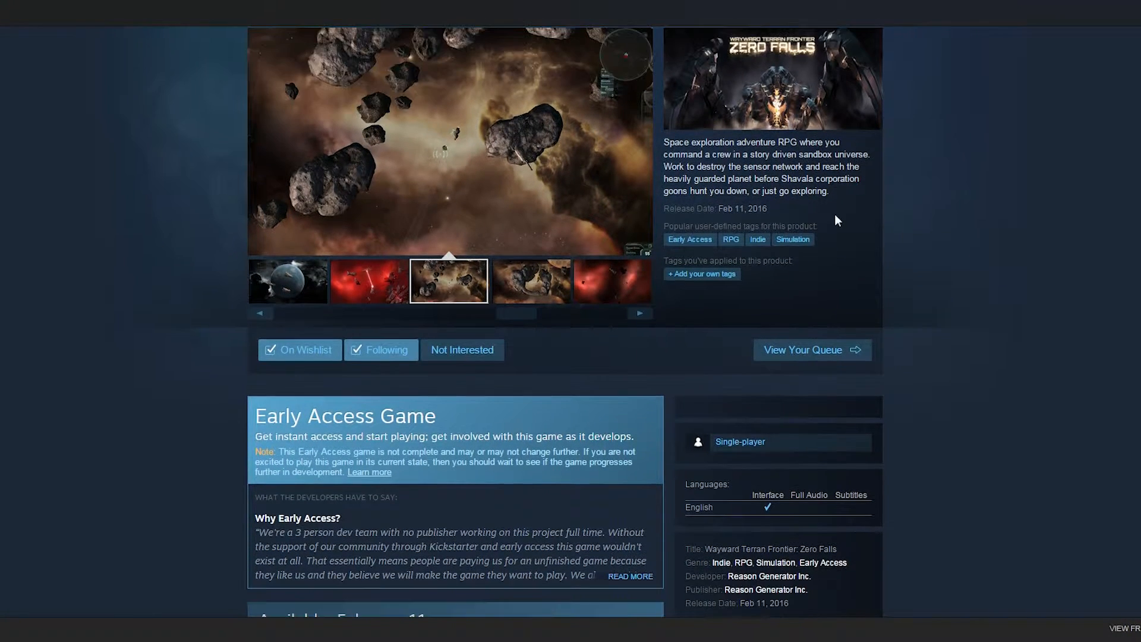
pyautogui.scroll(-3)
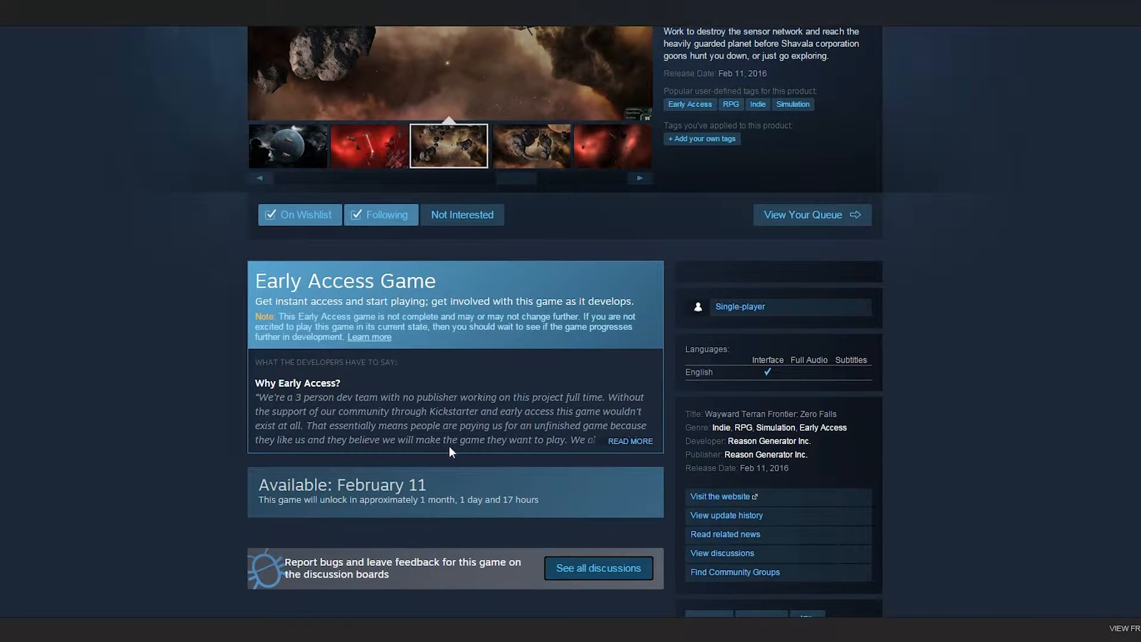
pyautogui.scroll(-3)
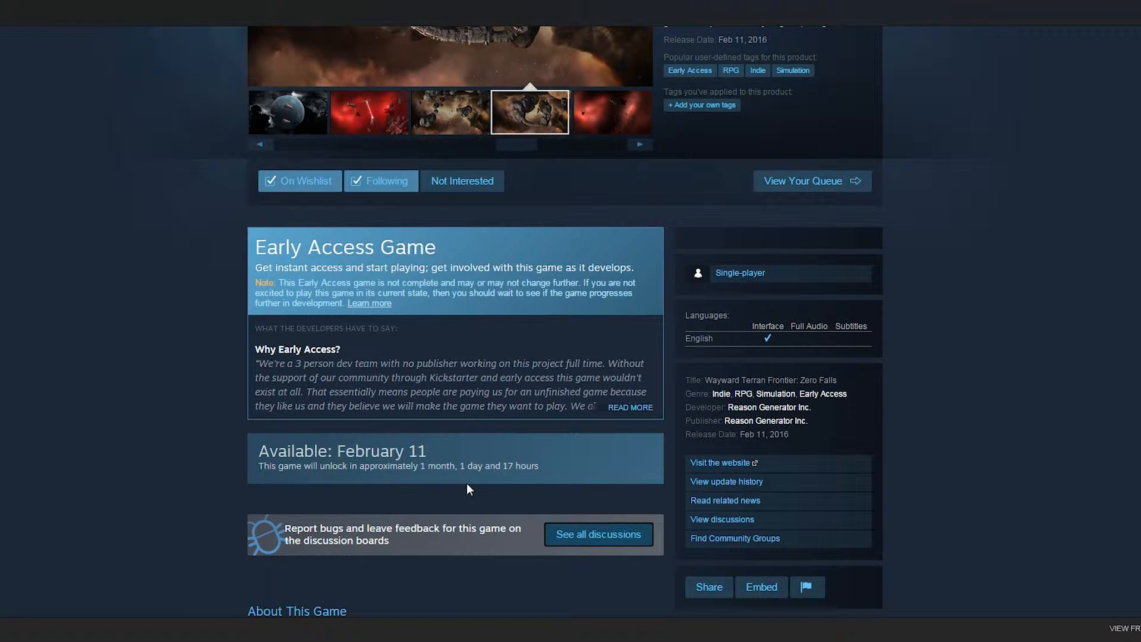
pyautogui.moveTo(410, 479)
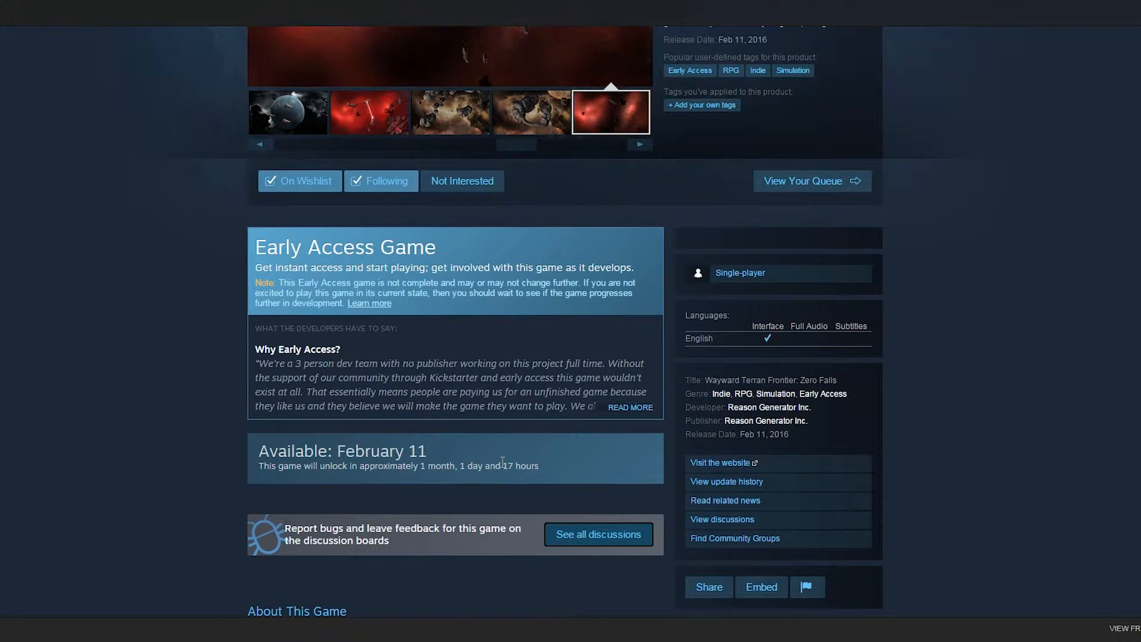
pyautogui.scroll(-3)
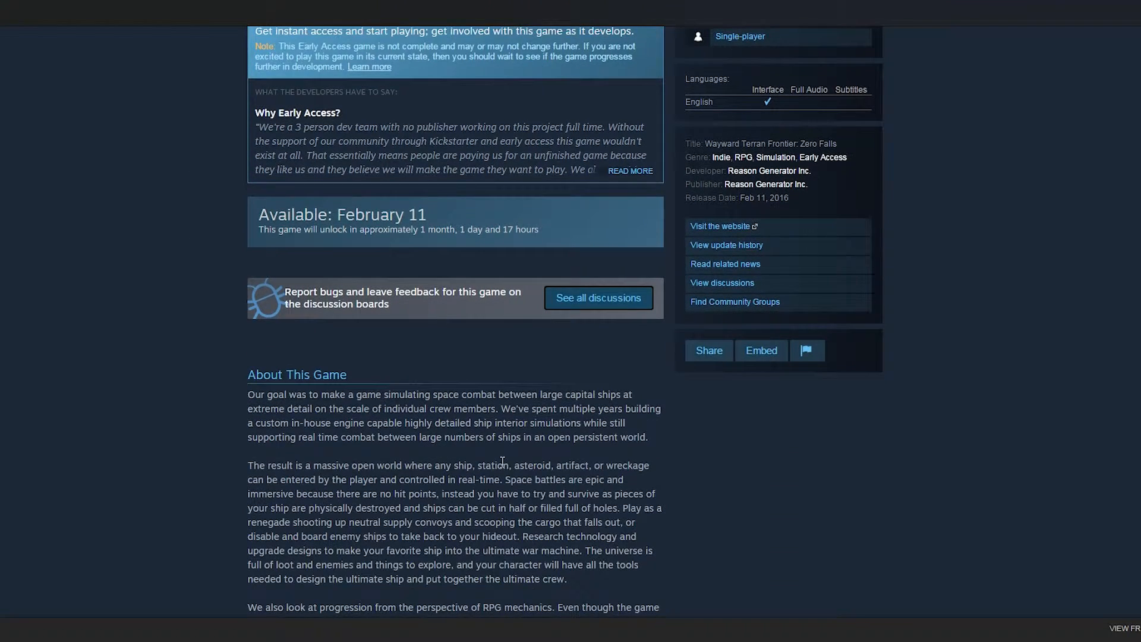
pyautogui.scroll(-3)
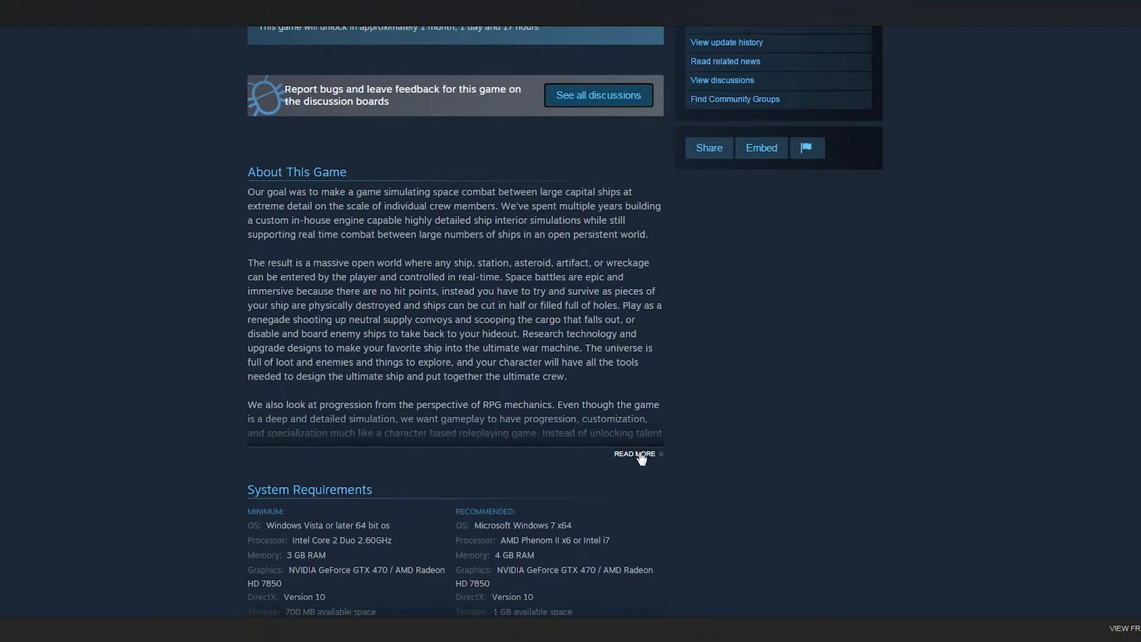
# - Expand the About This Game text with READ MORE, then skim system requirements and scroll back
pyautogui.click(634, 457)
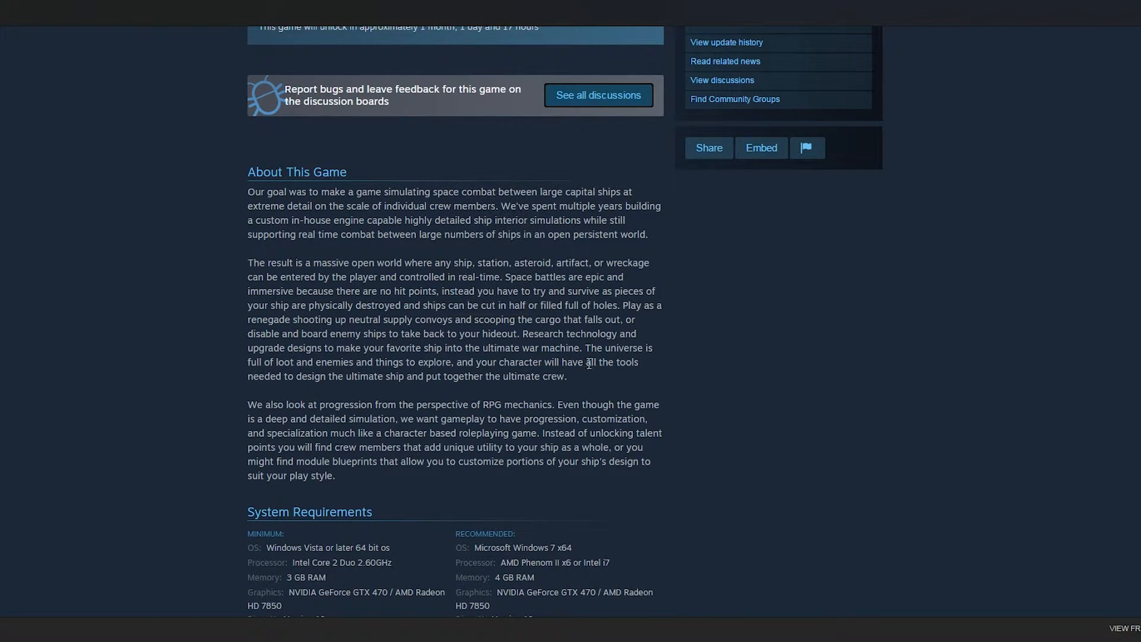
pyautogui.scroll(-3)
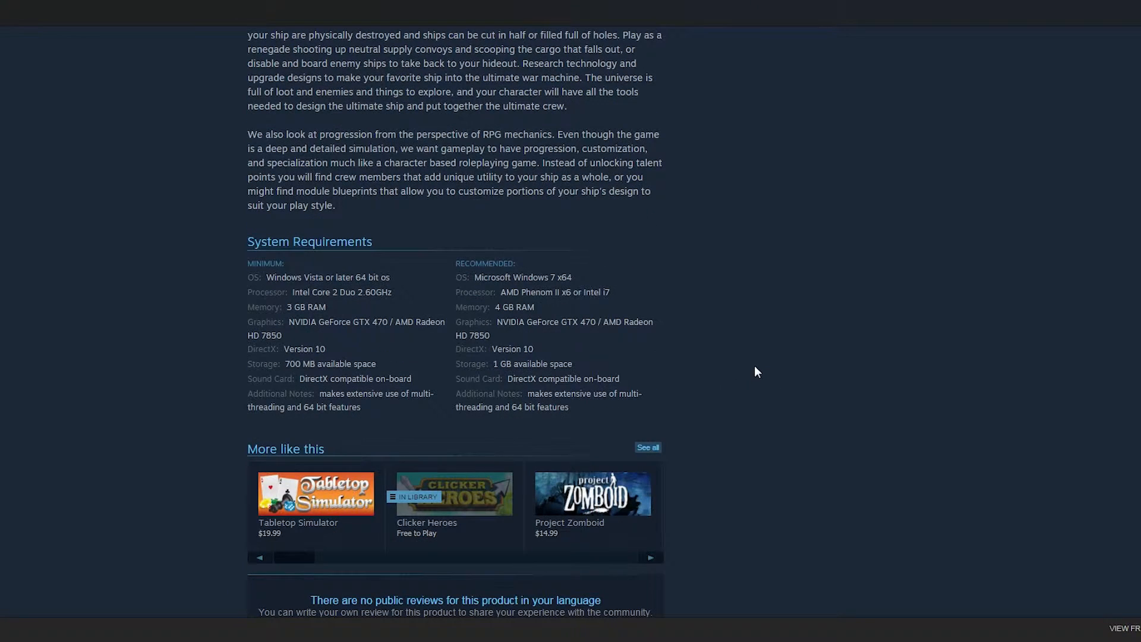
pyautogui.moveTo(387, 239)
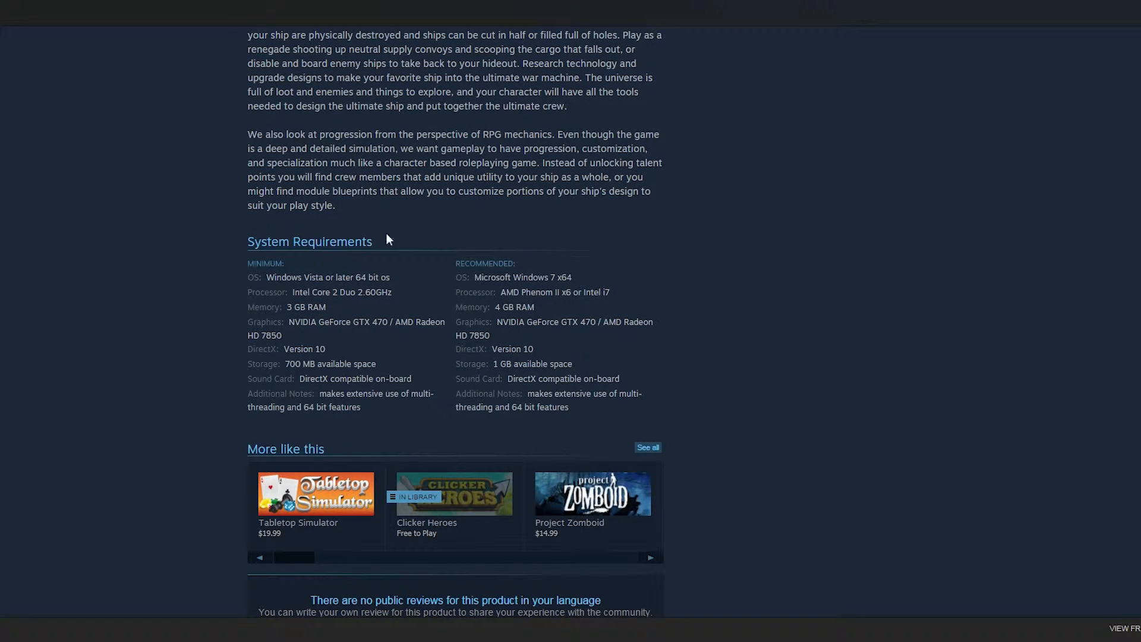
pyautogui.scroll(-3)
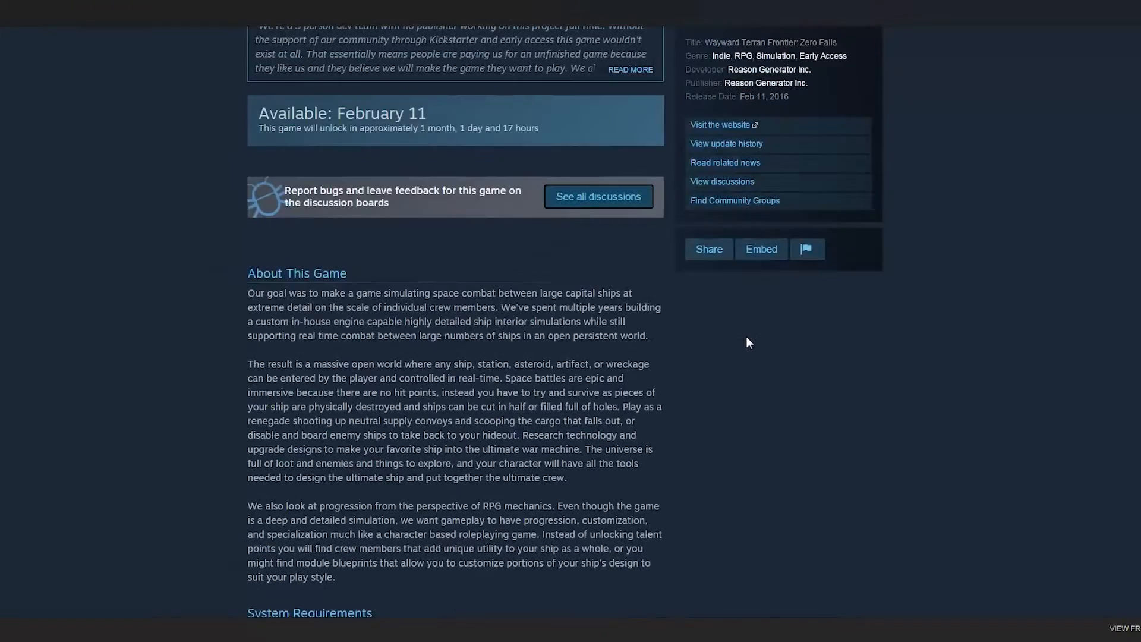
pyautogui.scroll(3)
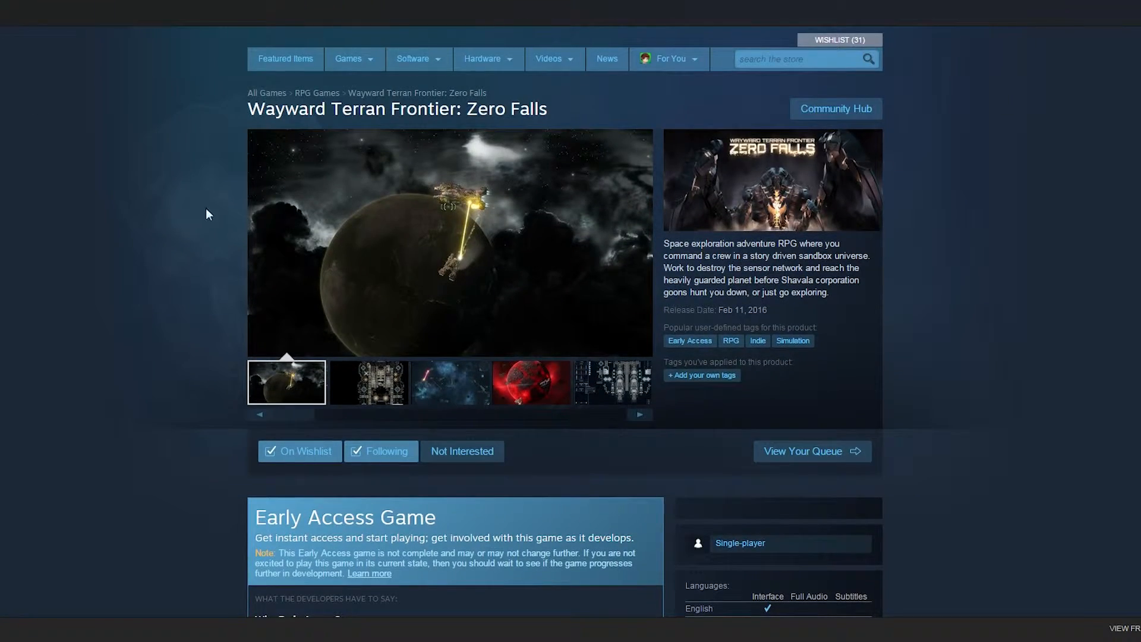
pyautogui.moveTo(188, 150)
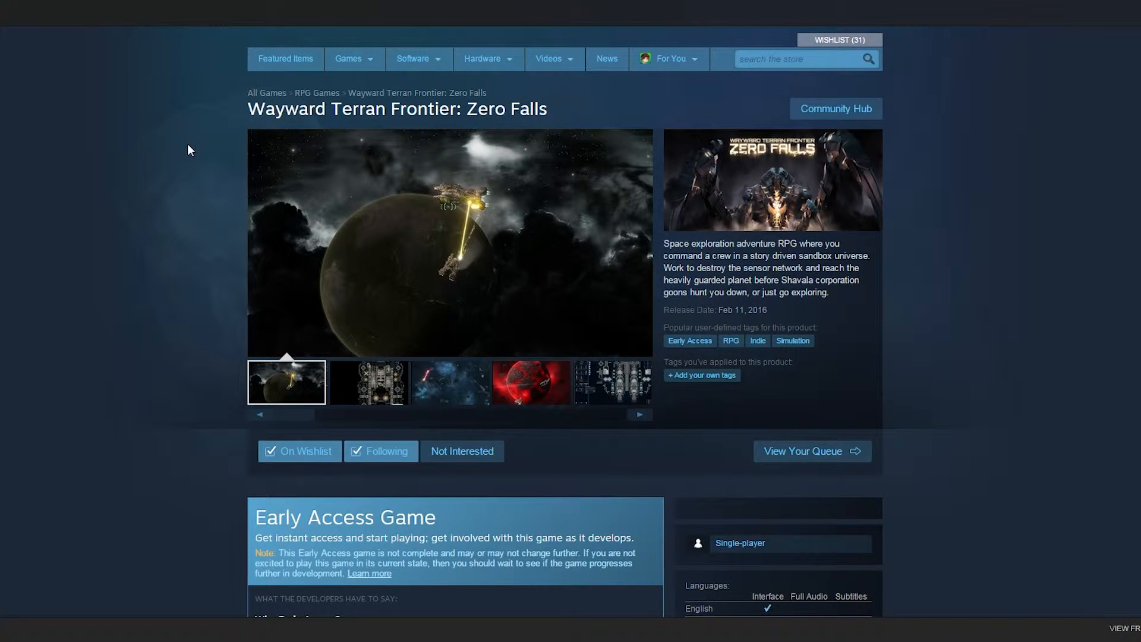
pyautogui.moveTo(124, 120)
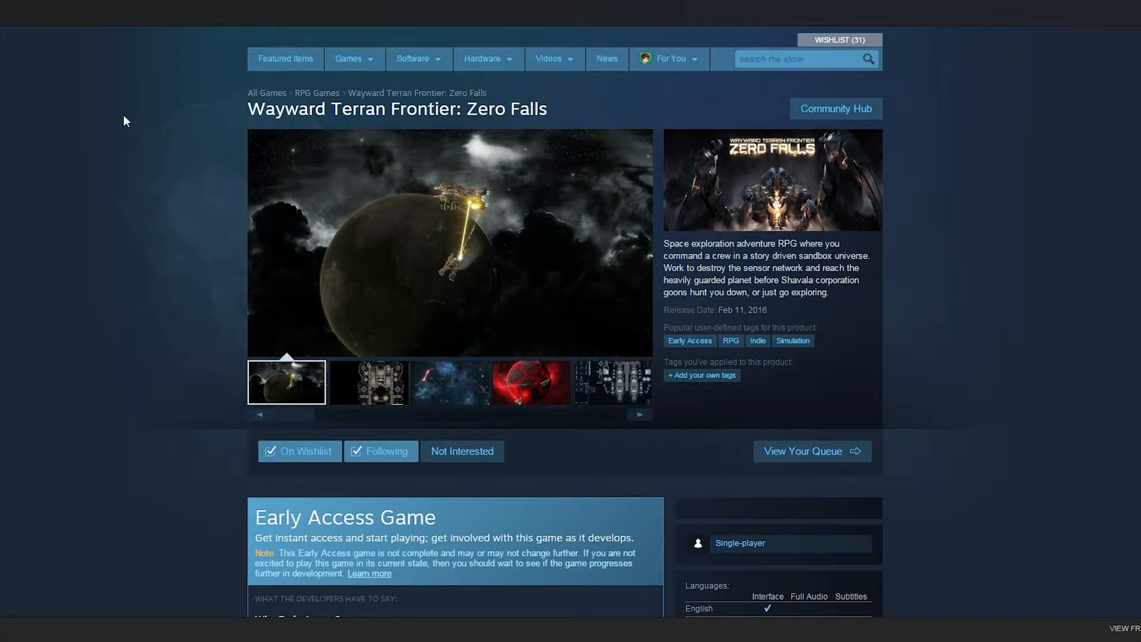
pyautogui.click(369, 382)
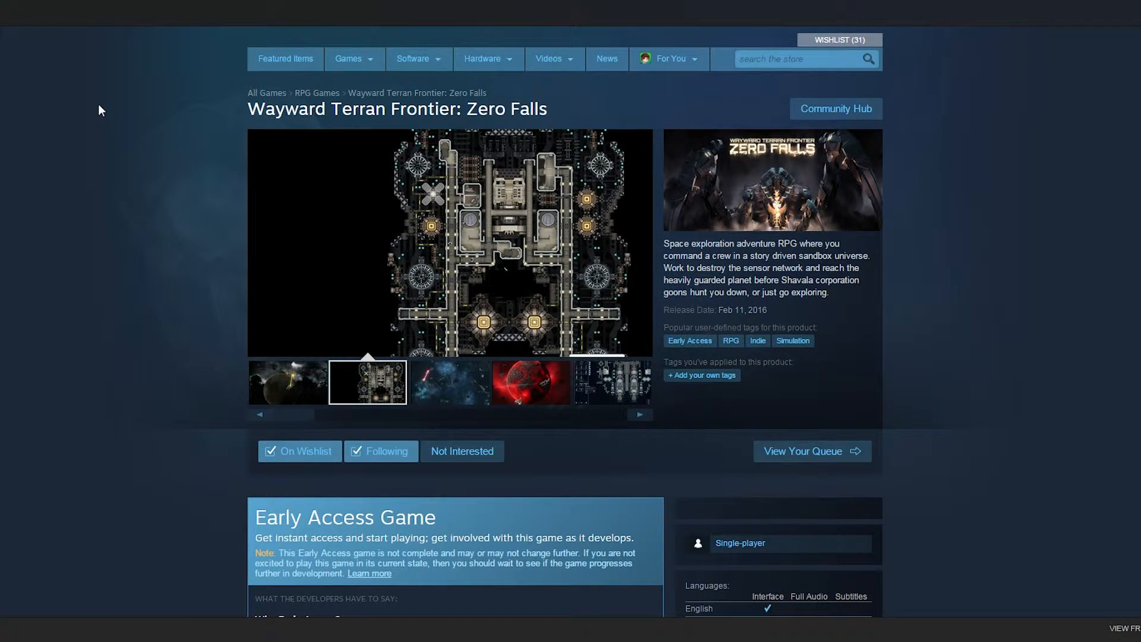
pyautogui.click(448, 383)
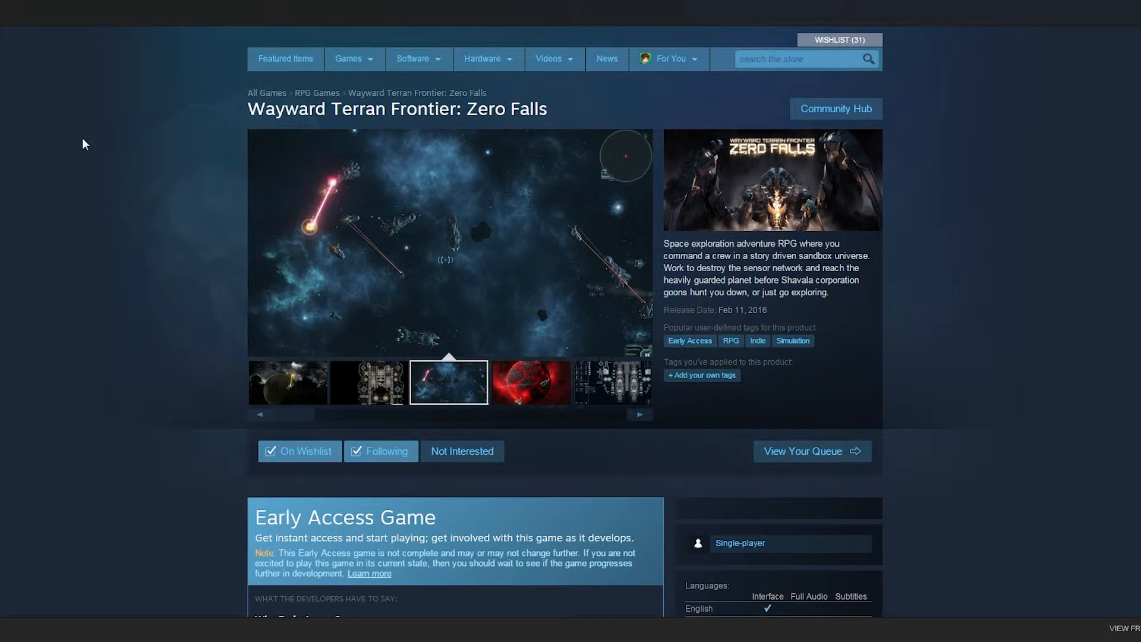
pyautogui.click(531, 382)
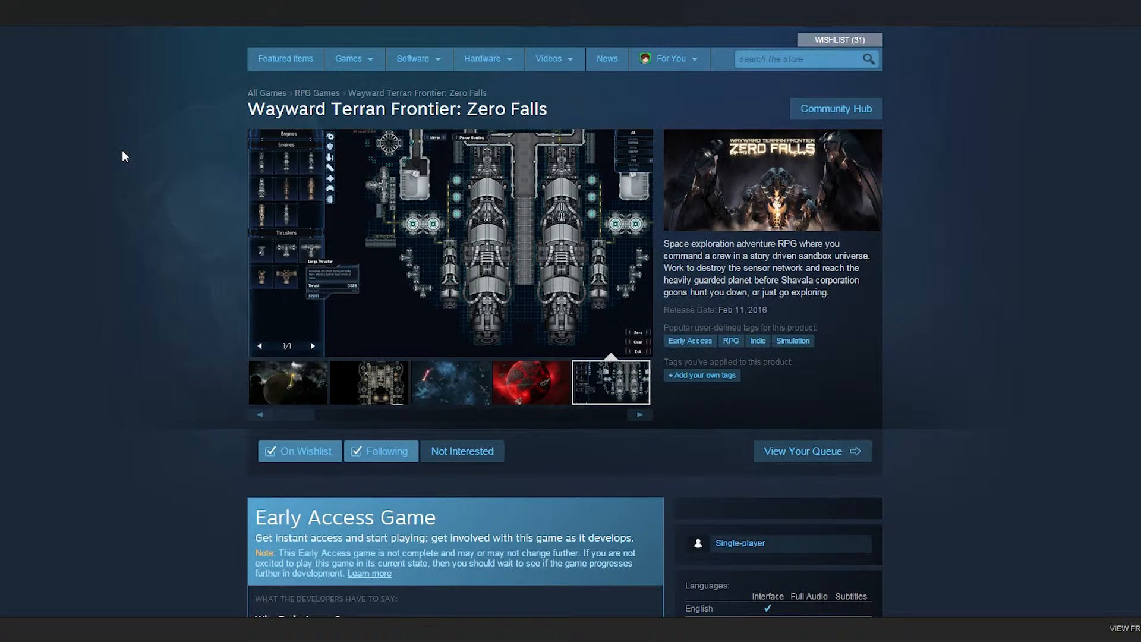
pyautogui.moveTo(100, 132)
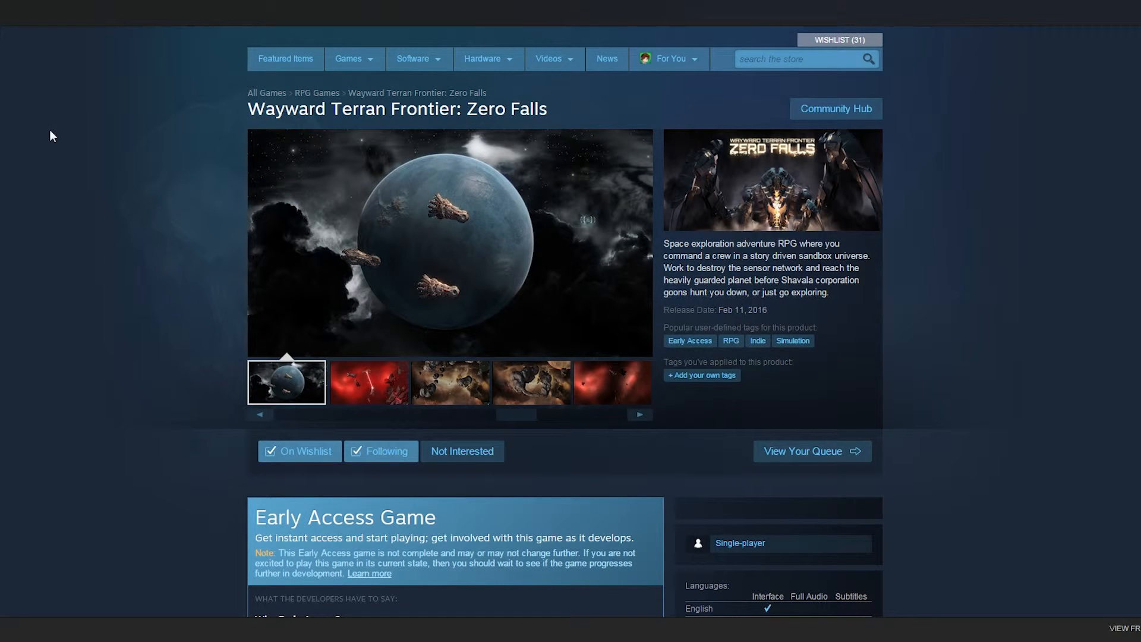
pyautogui.click(369, 383)
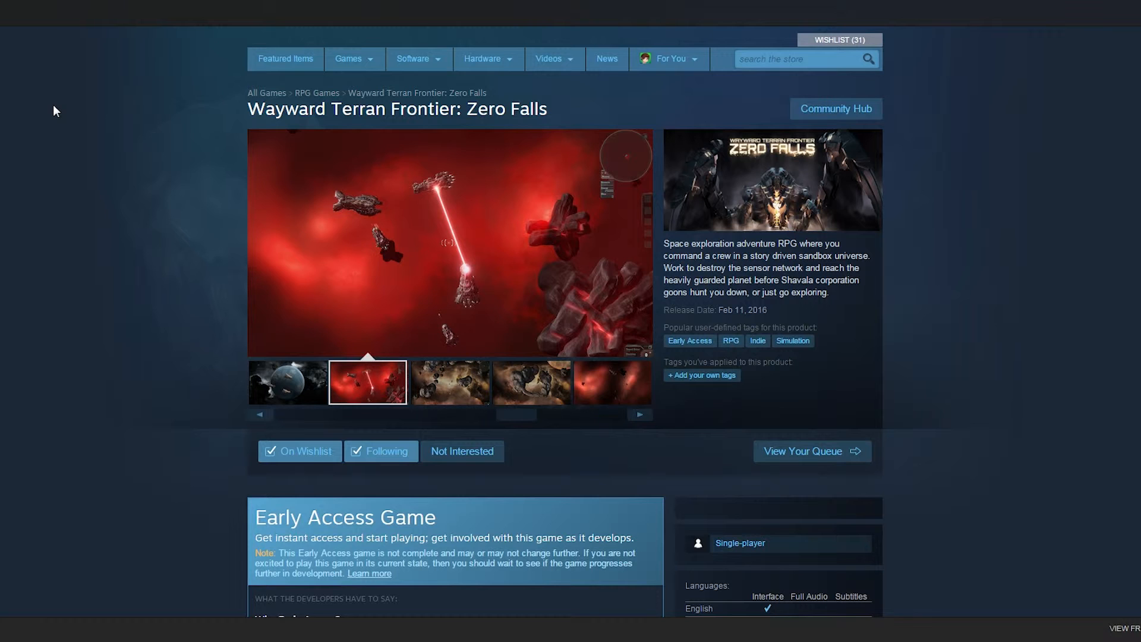
pyautogui.doubleClick(287, 108)
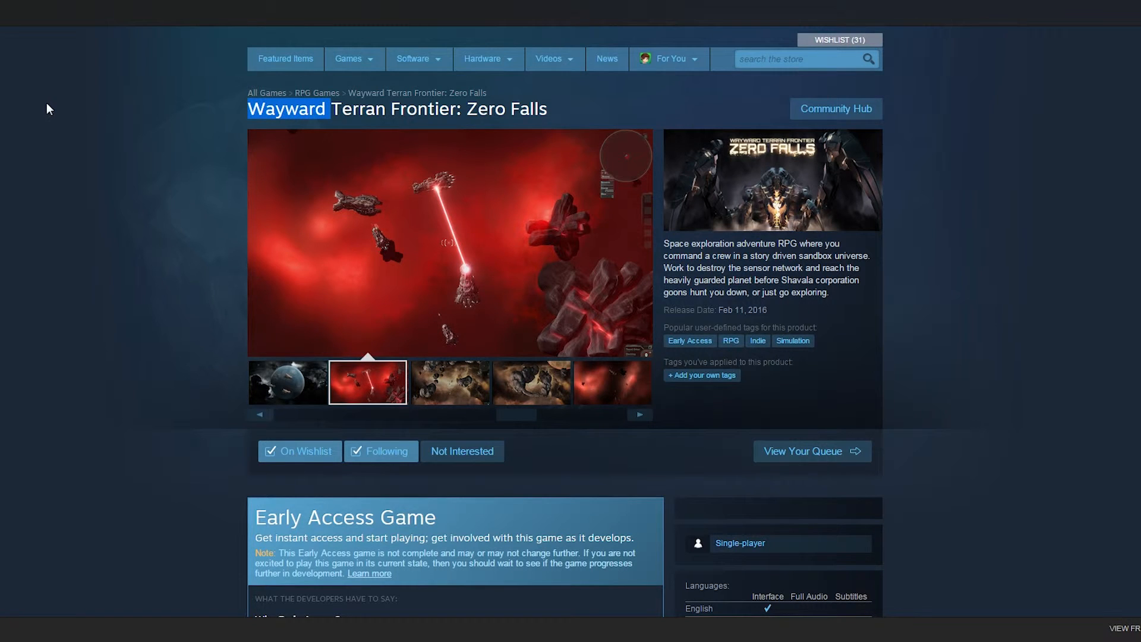
pyautogui.click(449, 382)
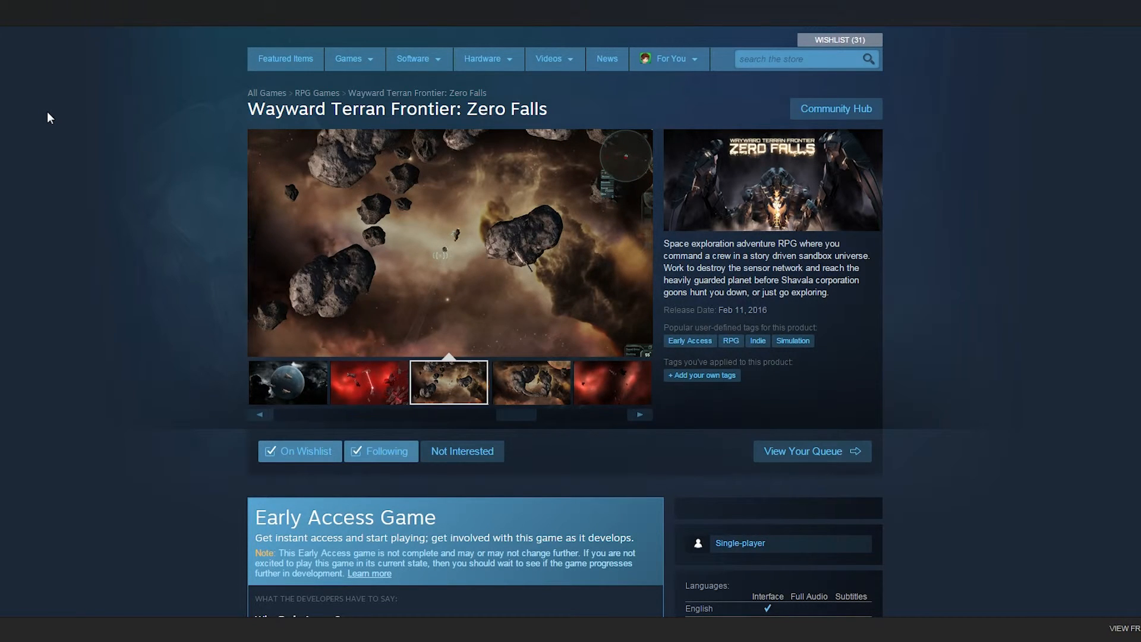